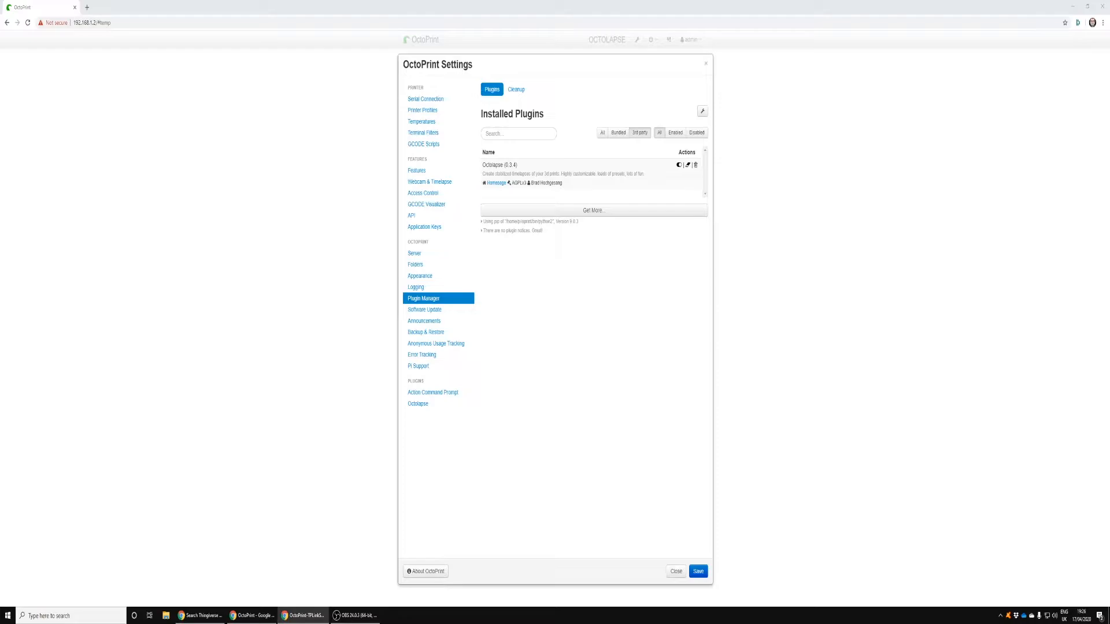
pyautogui.moveTo(142, 324)
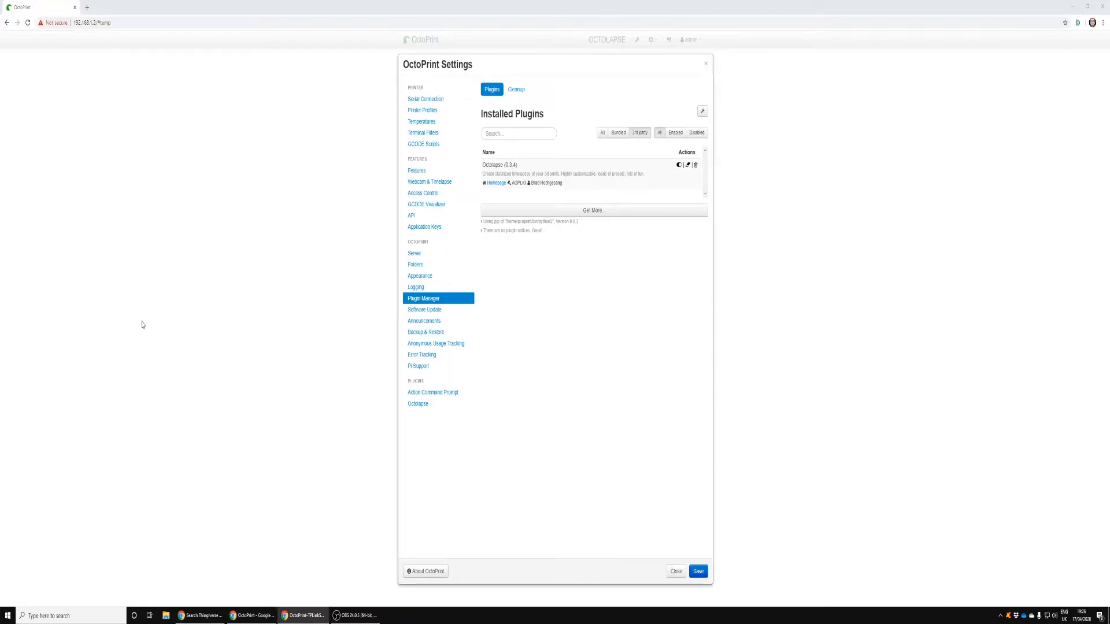
pyautogui.moveTo(591, 163)
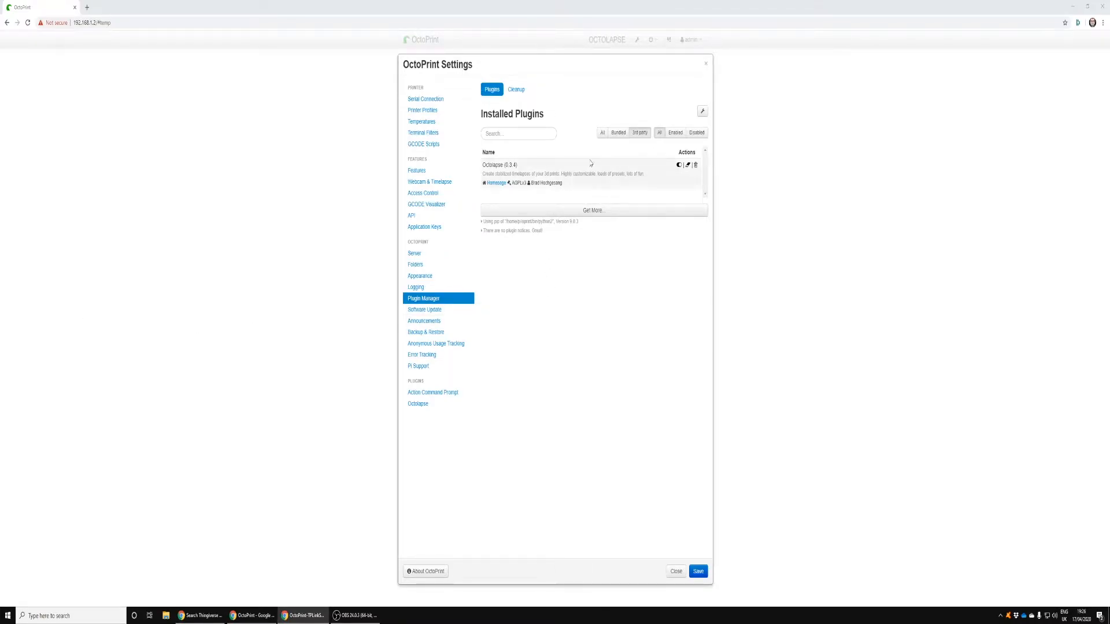
pyautogui.moveTo(593, 210)
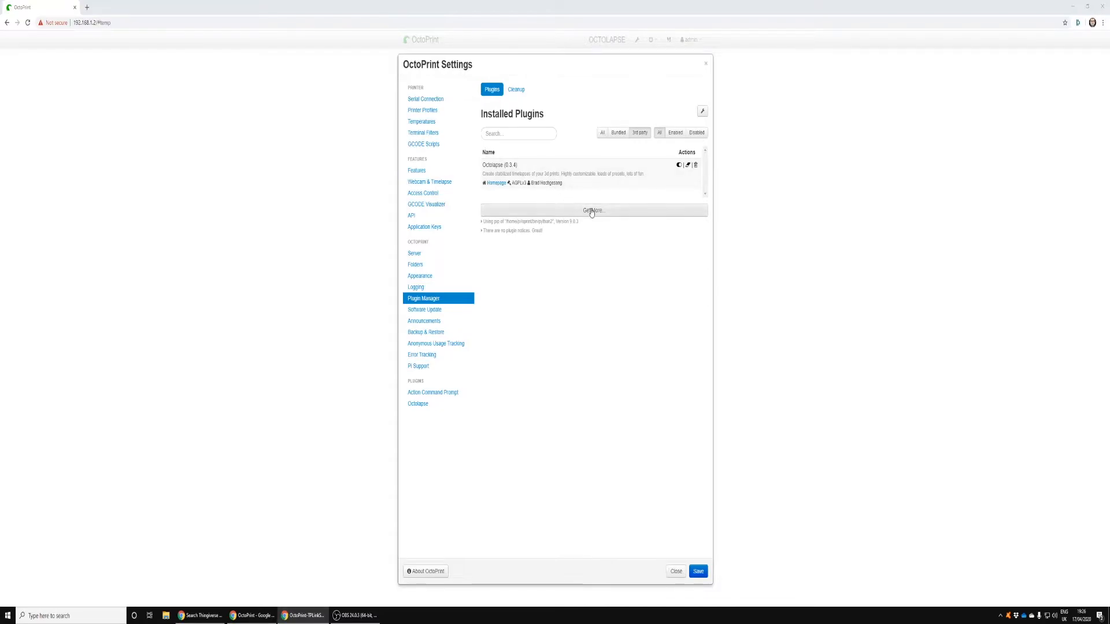
# Step: Bring up the Install new Plugins dialog from the Plugin Manager's 'Get More...' option
pyautogui.click(592, 210)
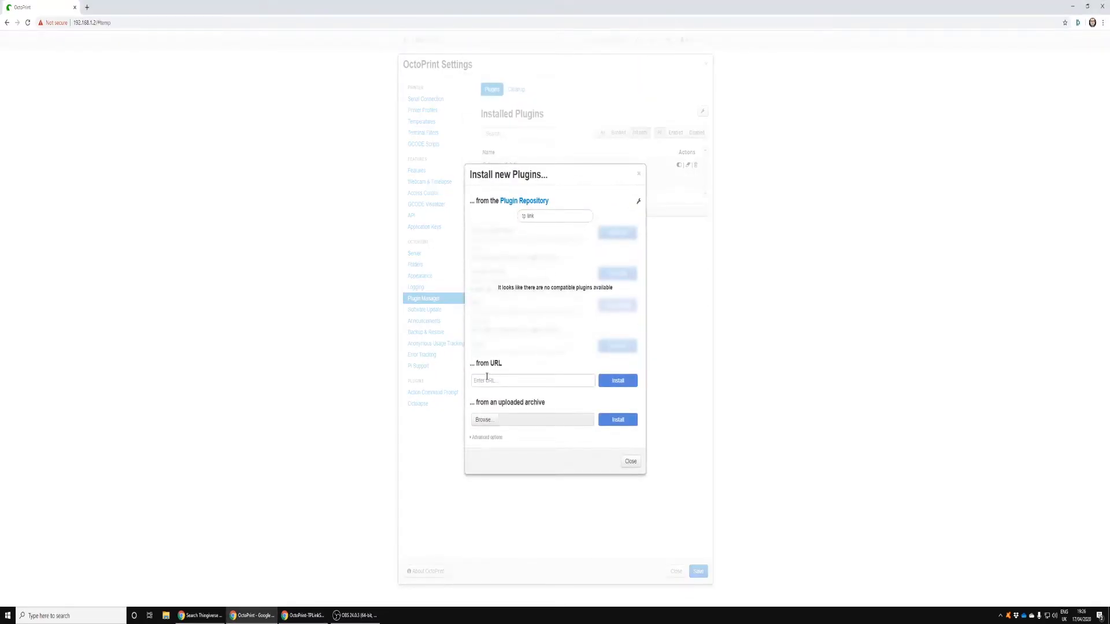
# Step: Install TP-Link Smartplug 0.9.10 from its archive URL and dismiss the finished install log
pyautogui.click(532, 380)
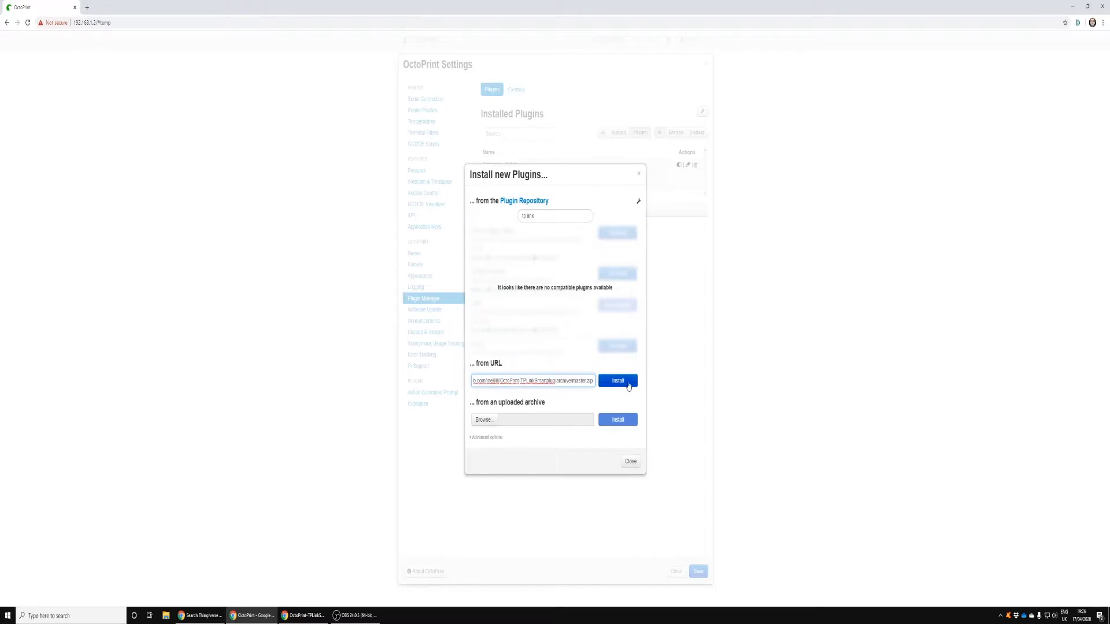
pyautogui.click(616, 381)
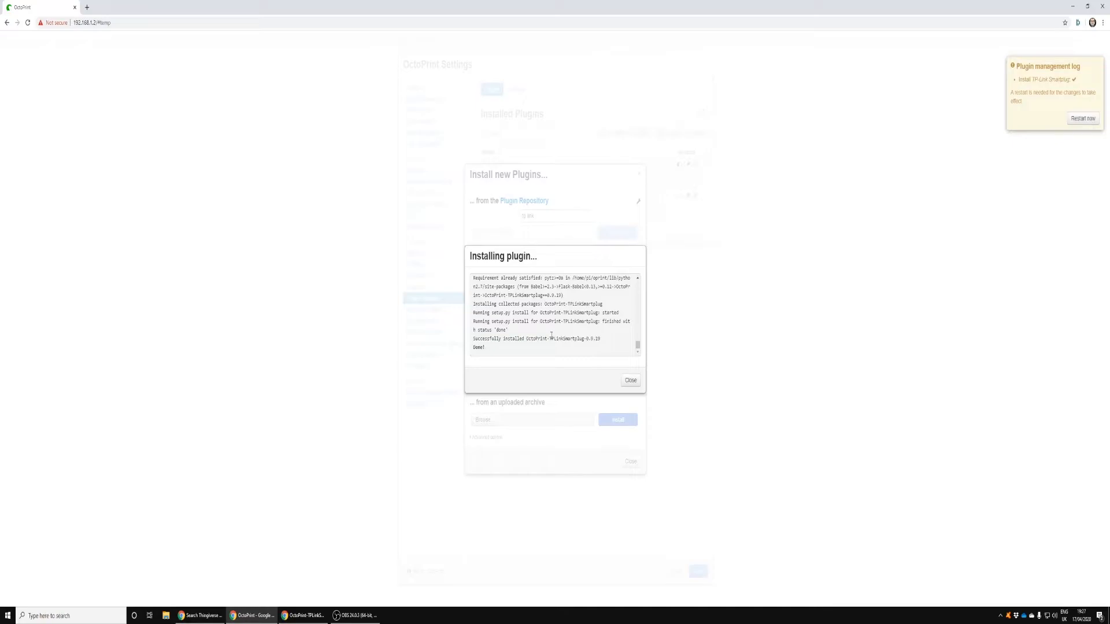
pyautogui.click(629, 380)
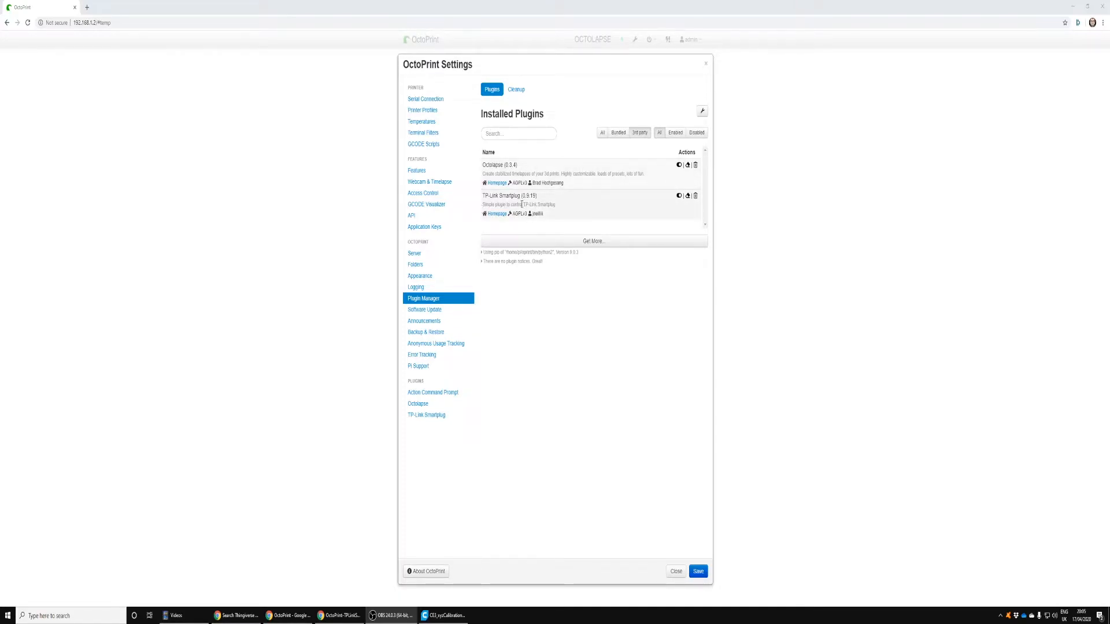
pyautogui.moveTo(637, 207)
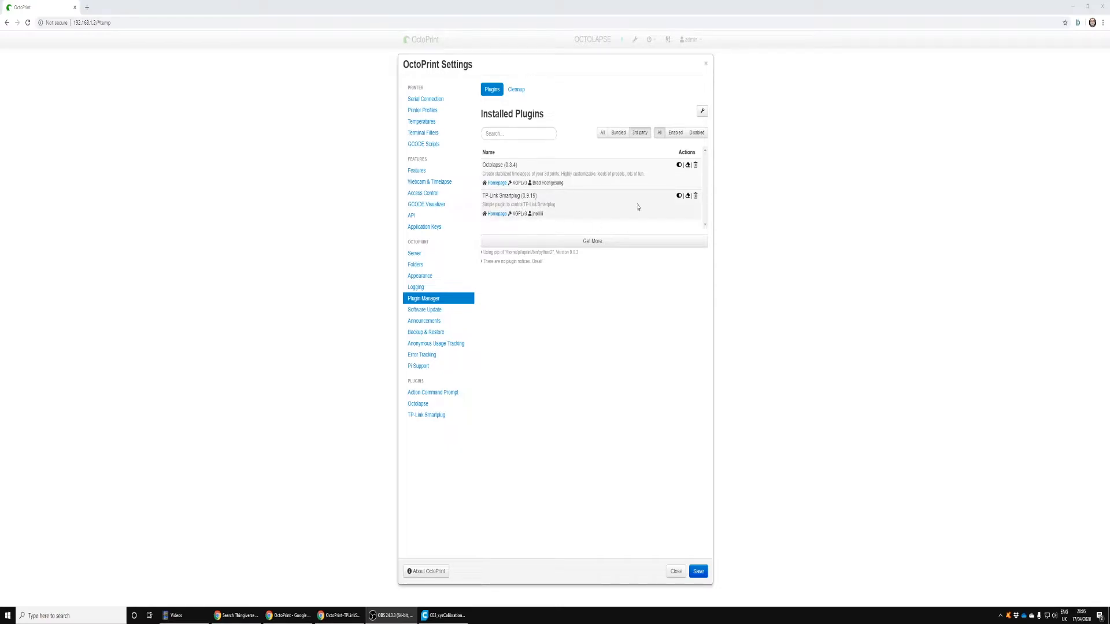
pyautogui.moveTo(425, 415)
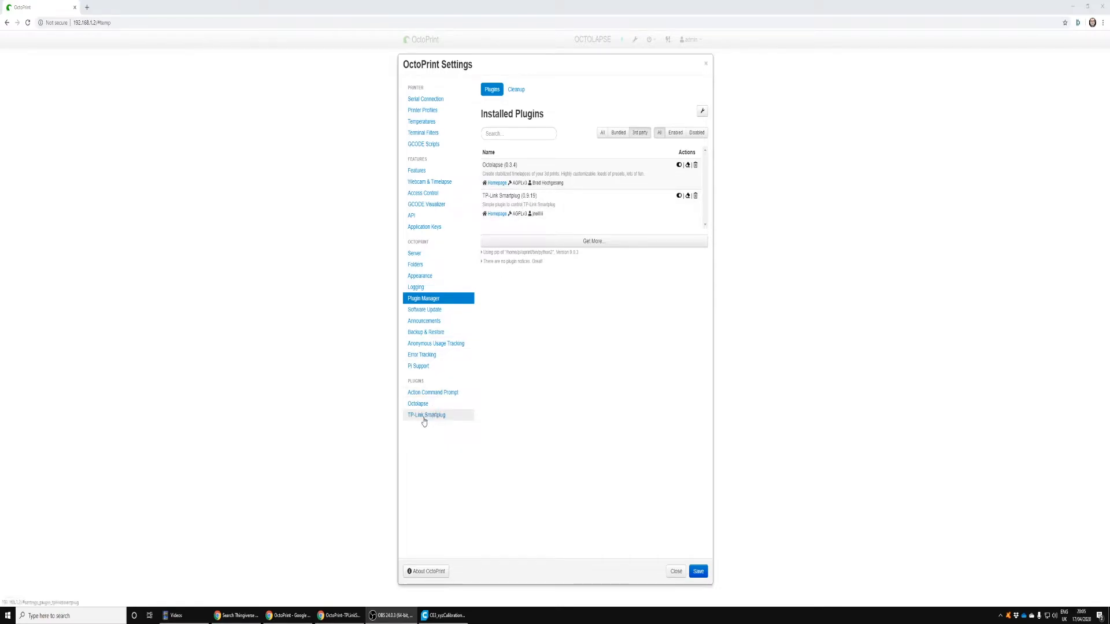
# Step: Go to the TP-Link Smartplug settings page and start a new plug entry
pyautogui.click(427, 415)
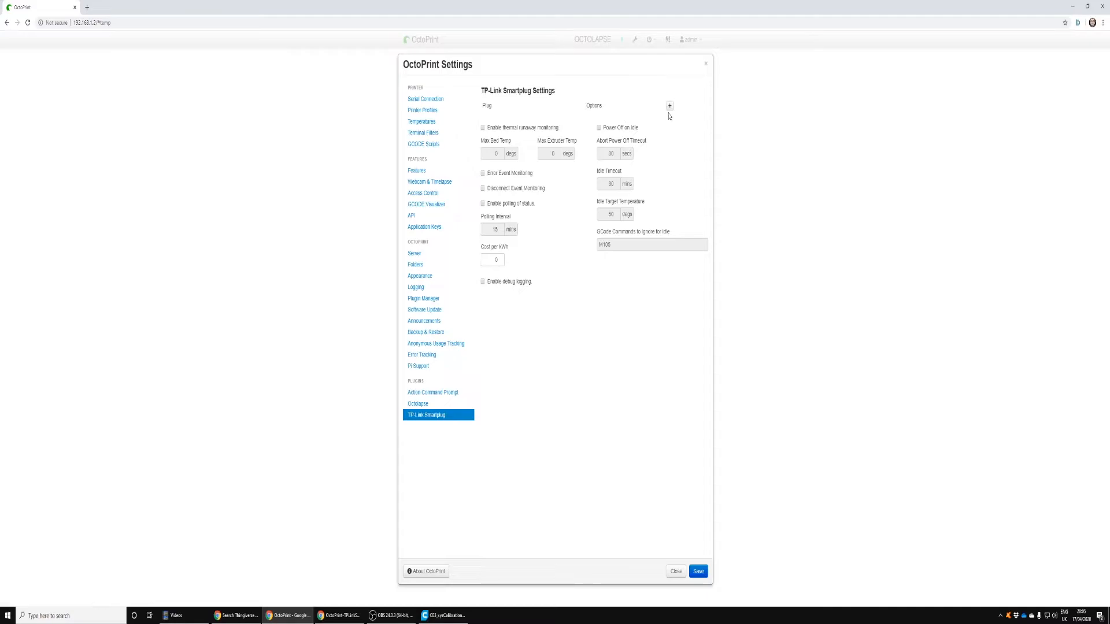
pyautogui.click(669, 106)
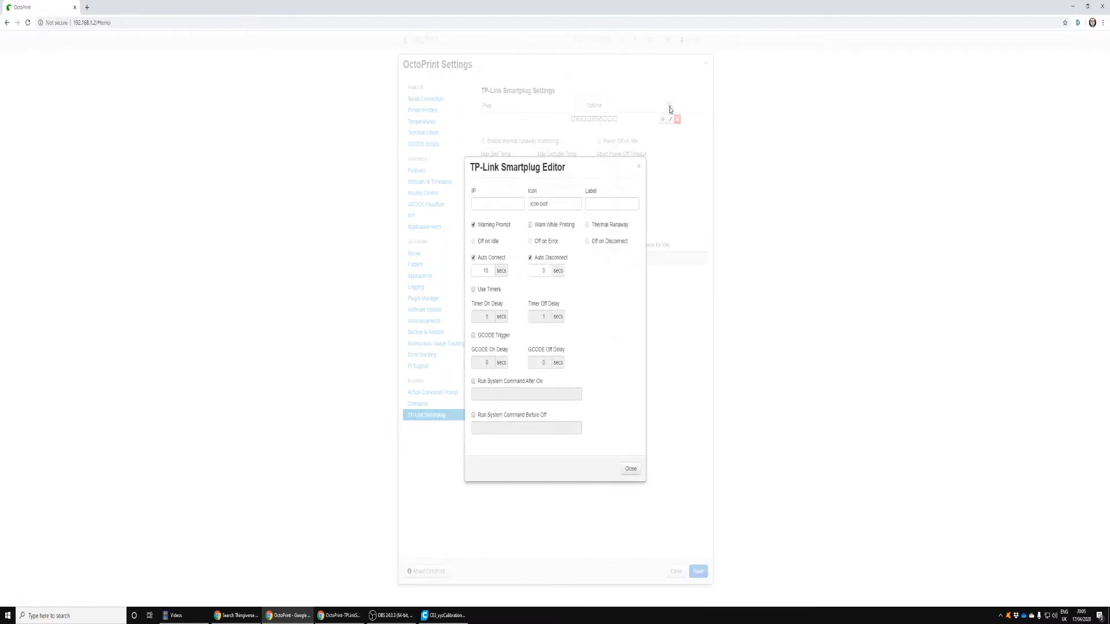
# Step: Fill the new plug with IP 192.168.1.3 and the label 'My Ender 3'
pyautogui.click(498, 204)
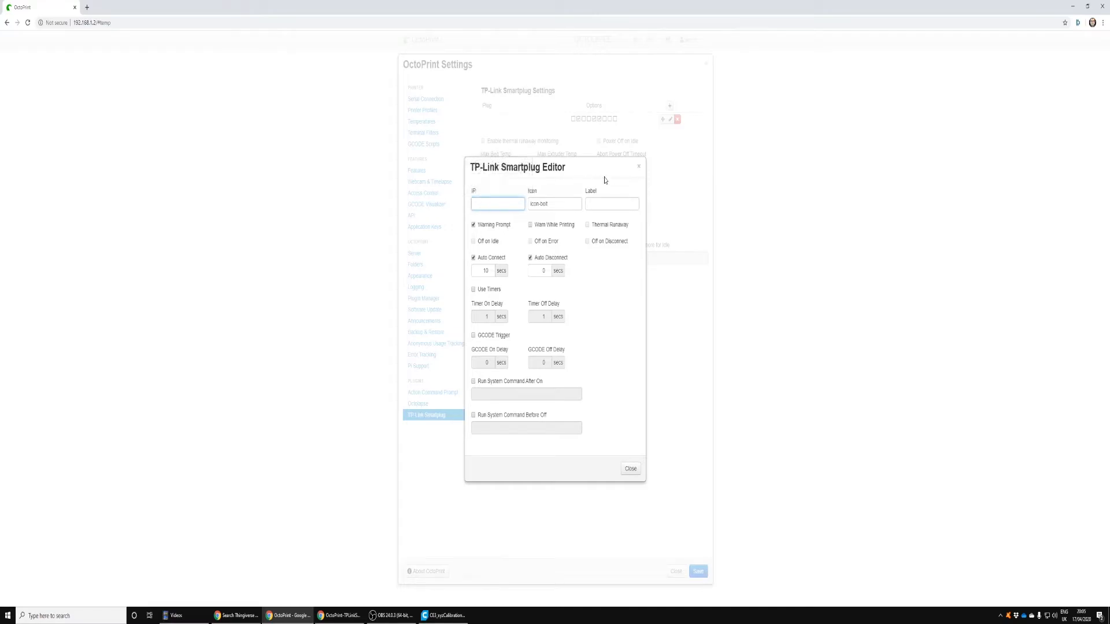
pyautogui.write('192.168.1.3')
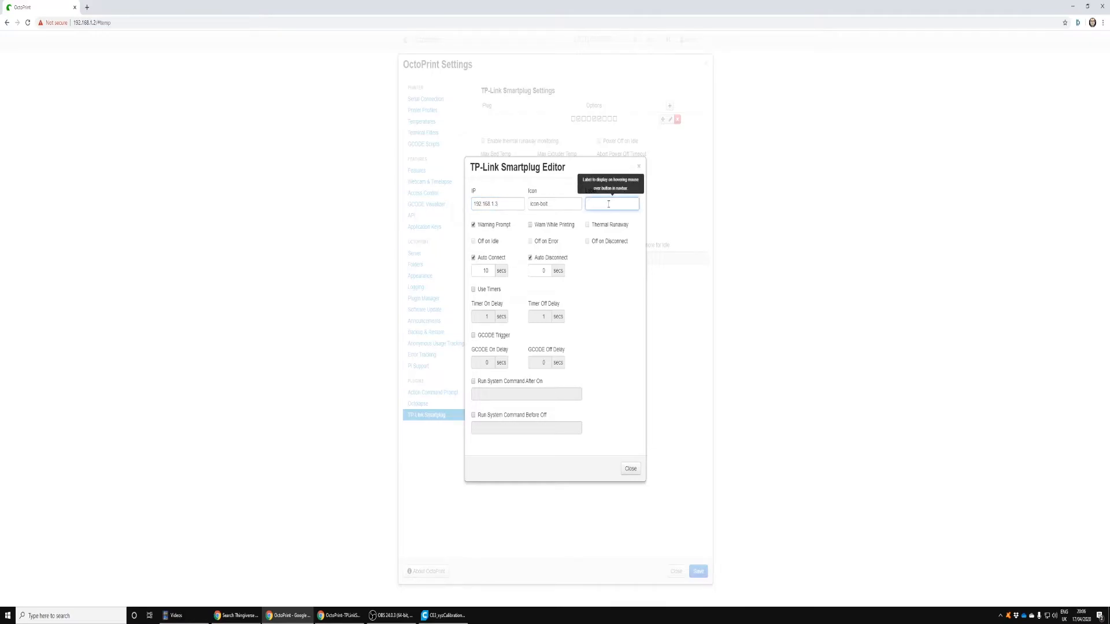
pyautogui.write('My')
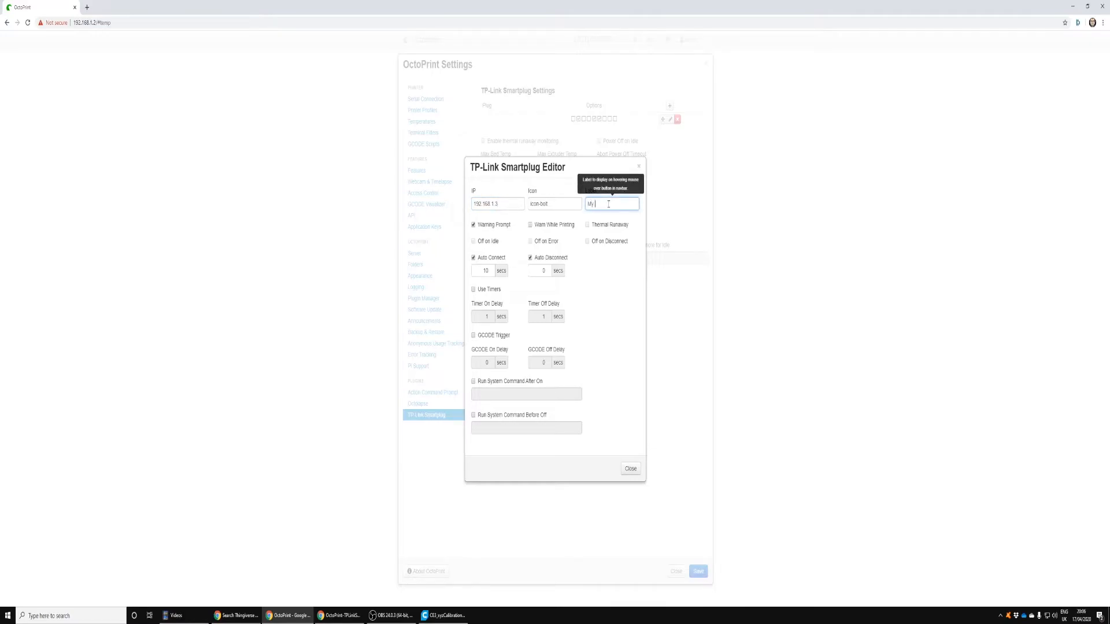
pyautogui.write('Ender3')
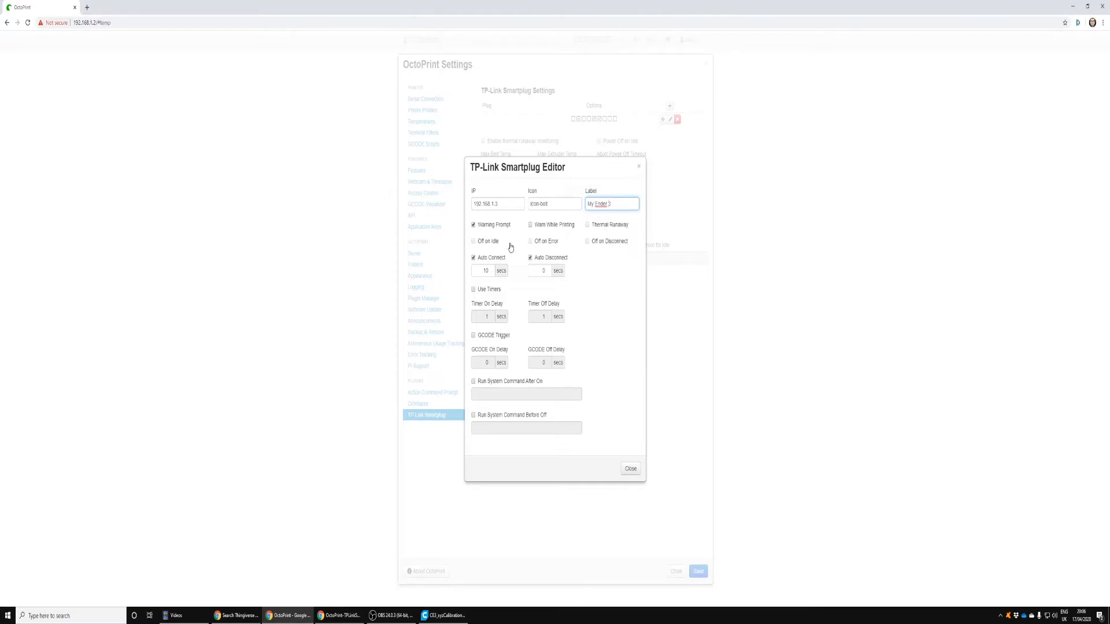
pyautogui.moveTo(487, 315)
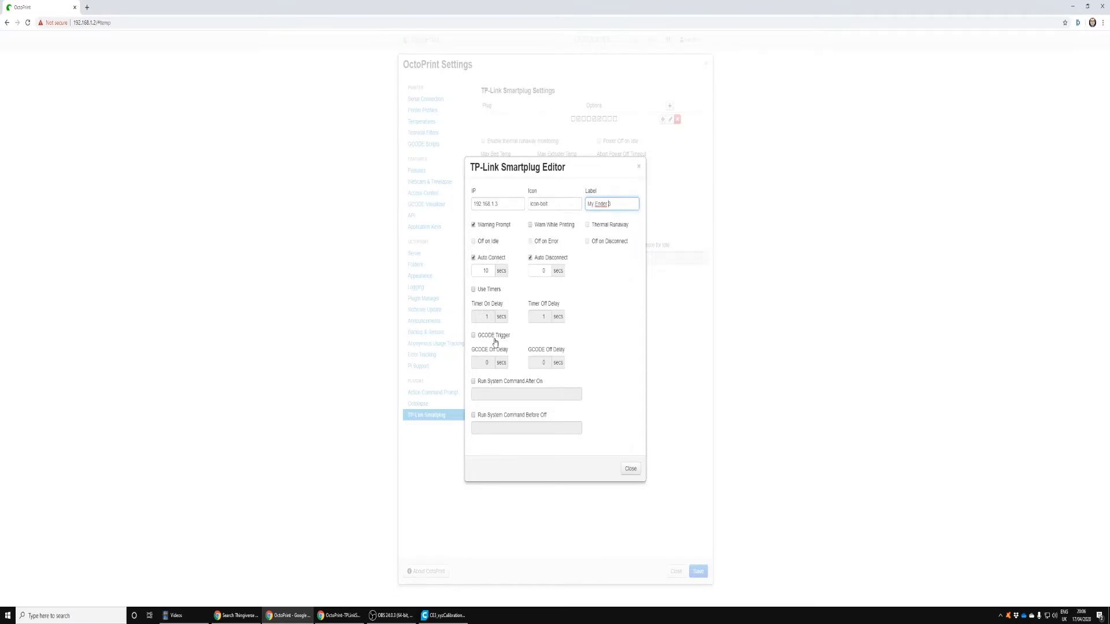
# Step: Enable GCODE Trigger and Run System Command Before Off with 'sudo shutdown now' at 30 s delay, then close the editor
pyautogui.click(474, 336)
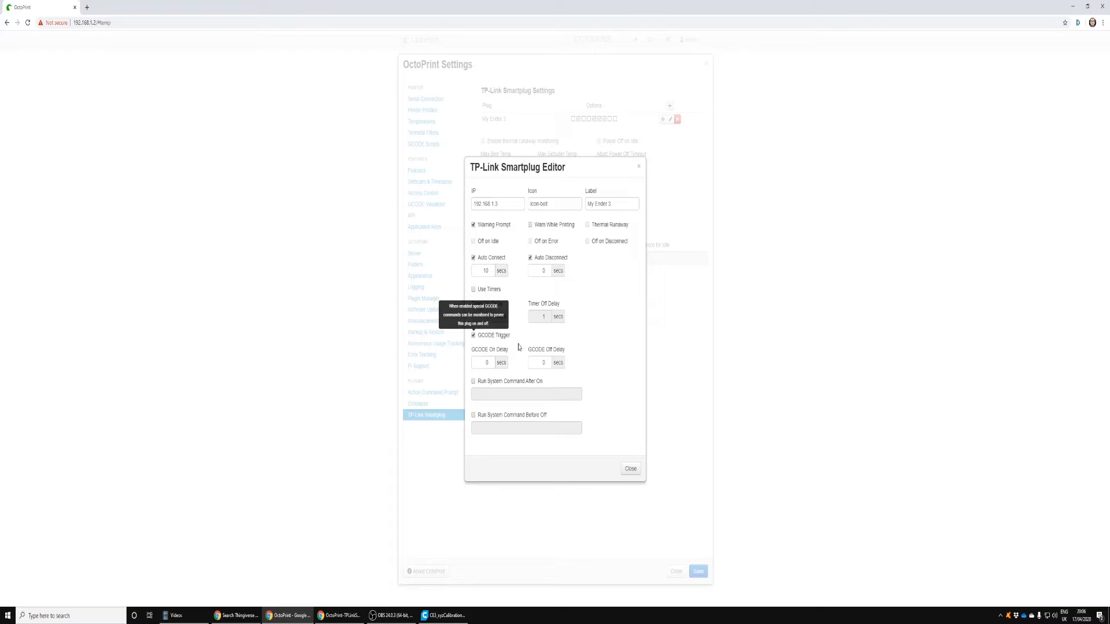
pyautogui.moveTo(507, 387)
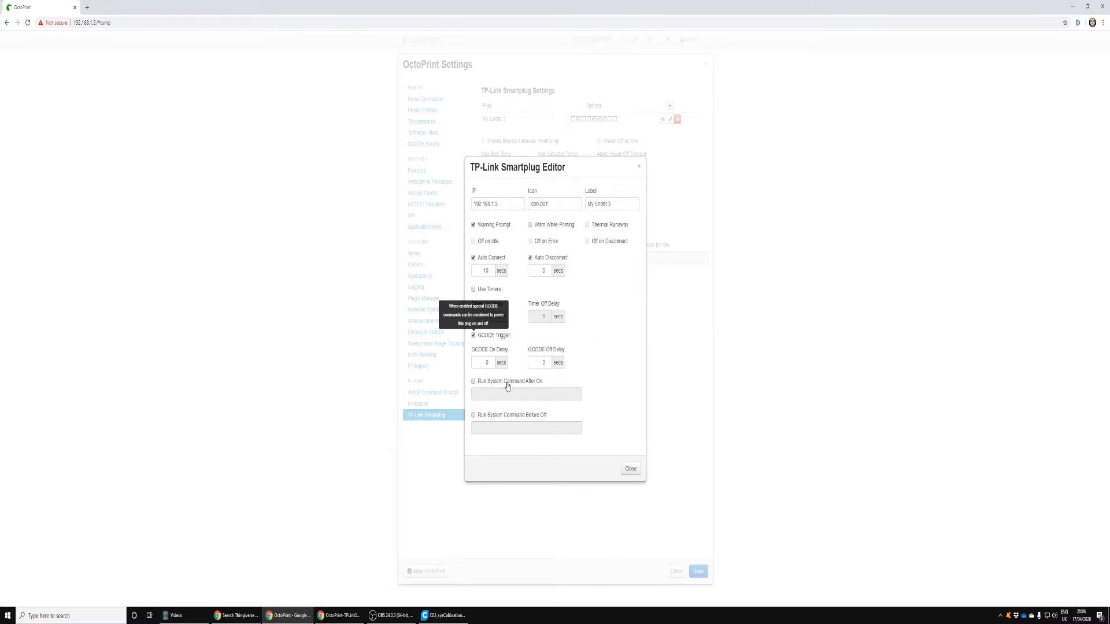
pyautogui.click(475, 415)
pyautogui.write('sudo shutdown no')
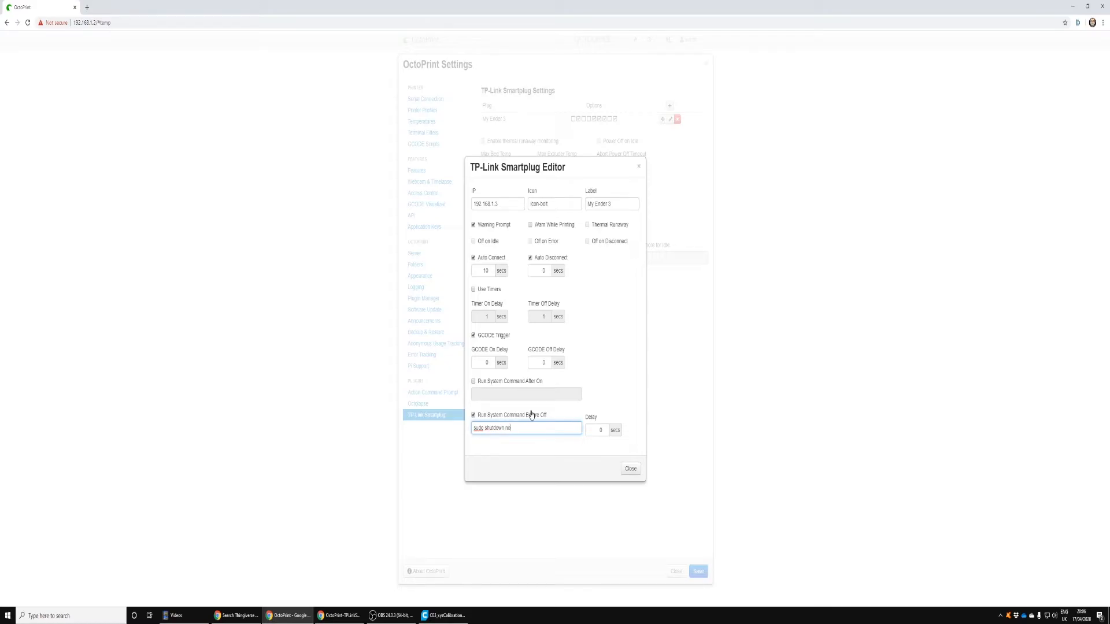
pyautogui.moveTo(601, 430)
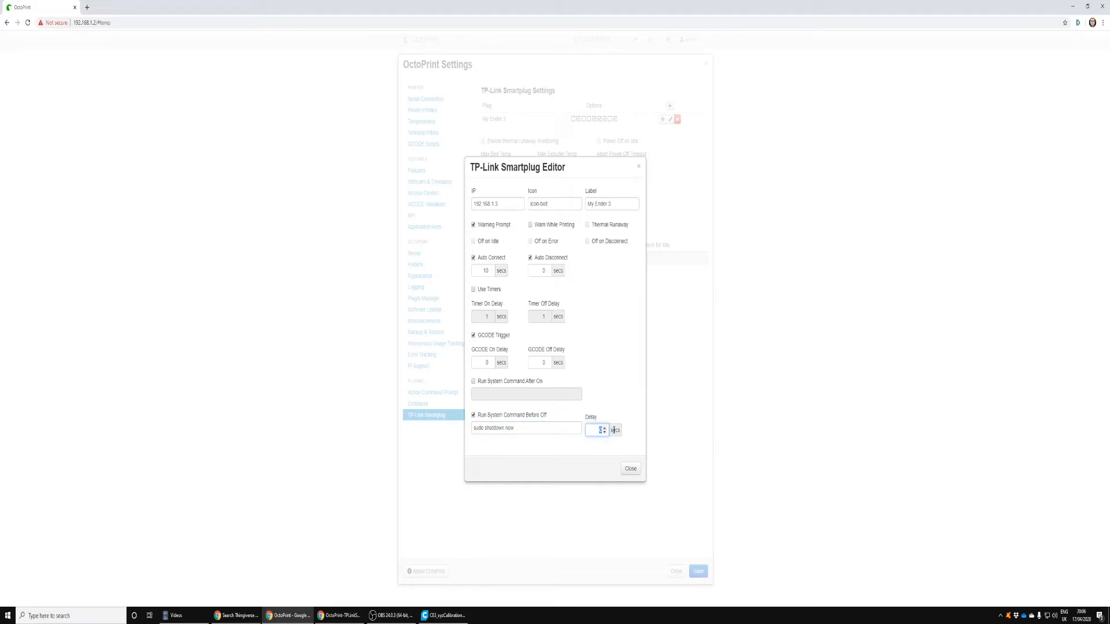
pyautogui.click(603, 428)
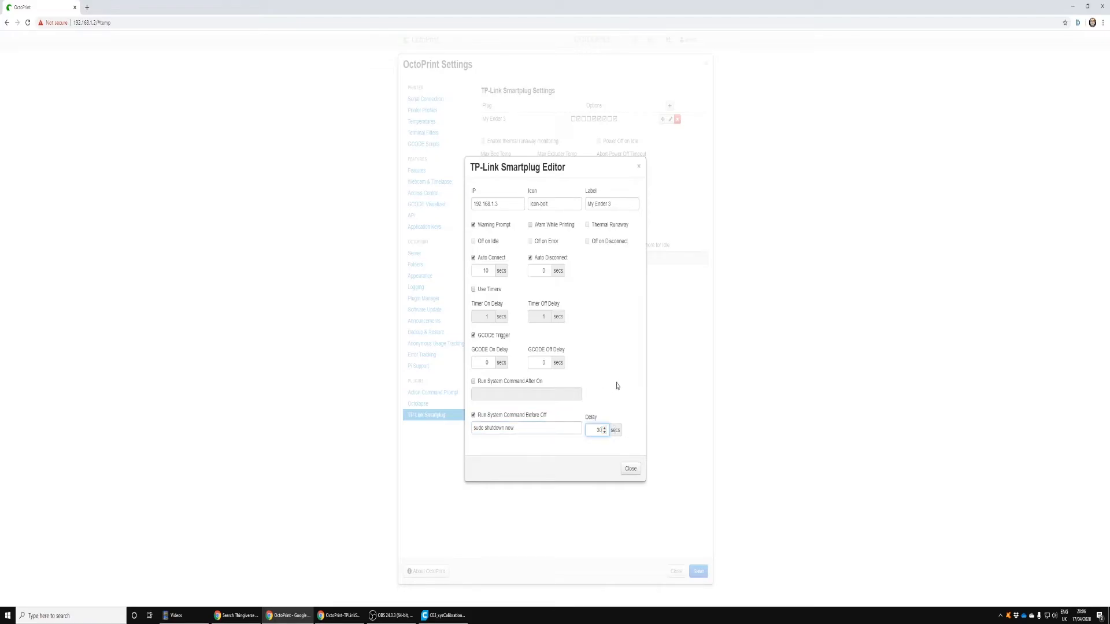
pyautogui.moveTo(618, 471)
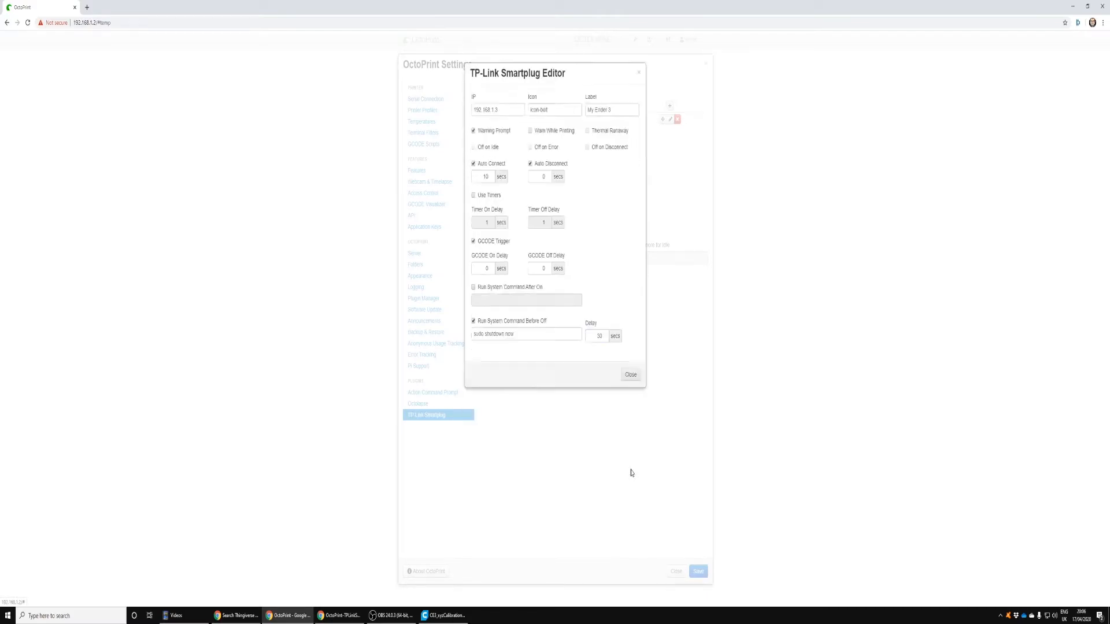
pyautogui.click(630, 373)
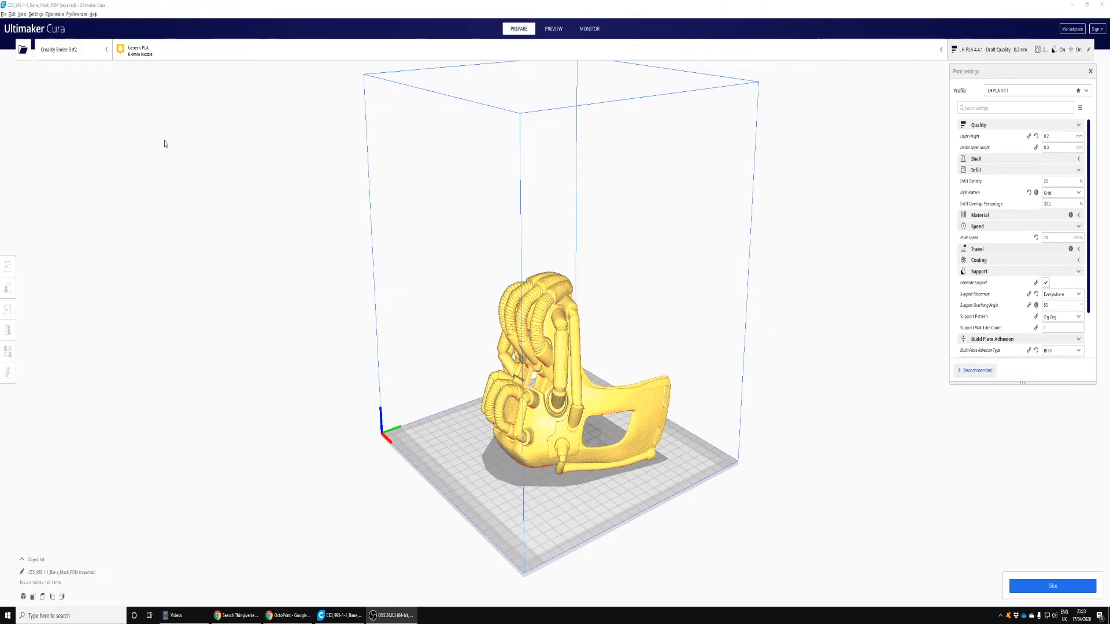
# Step: Reach Machine Settings for Creality Ender-3 #2 via the printer list's Manage printers
pyautogui.click(71, 48)
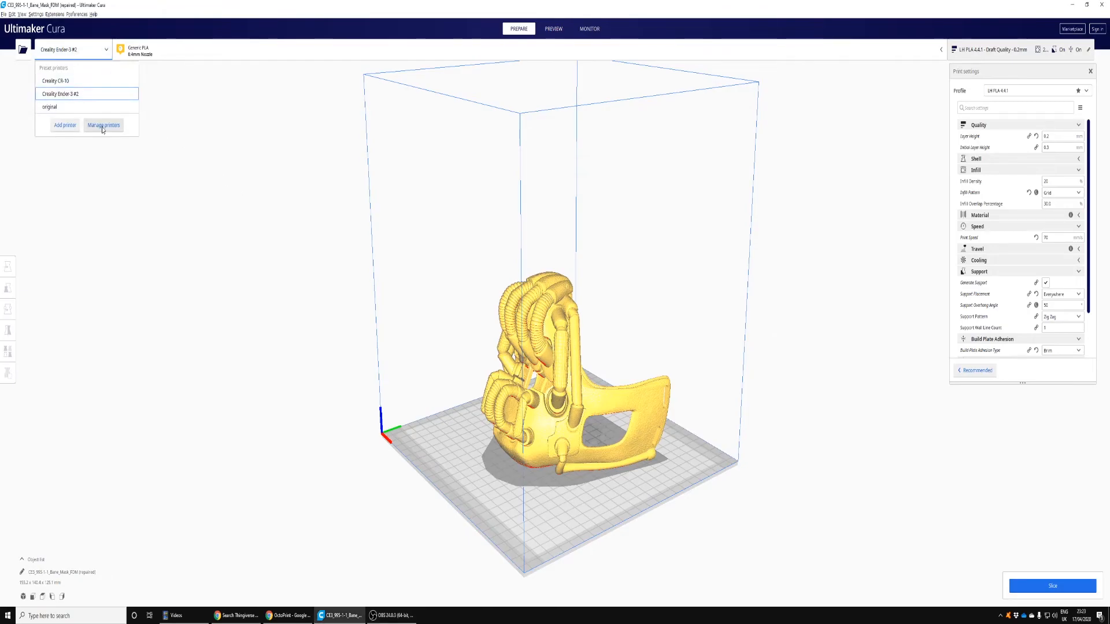
pyautogui.click(103, 125)
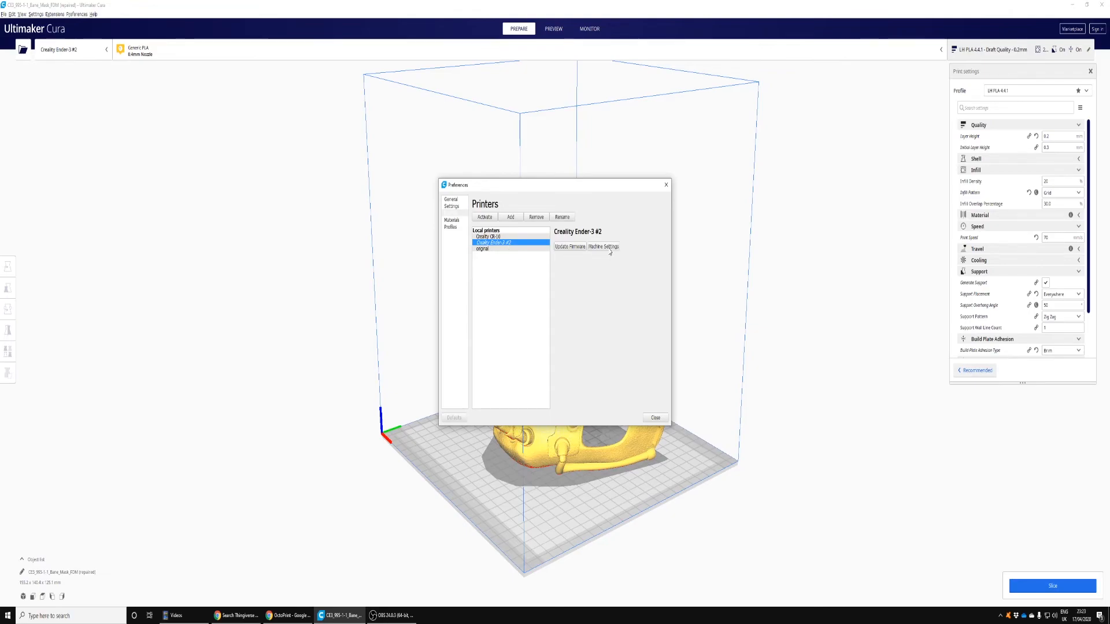
pyautogui.click(604, 247)
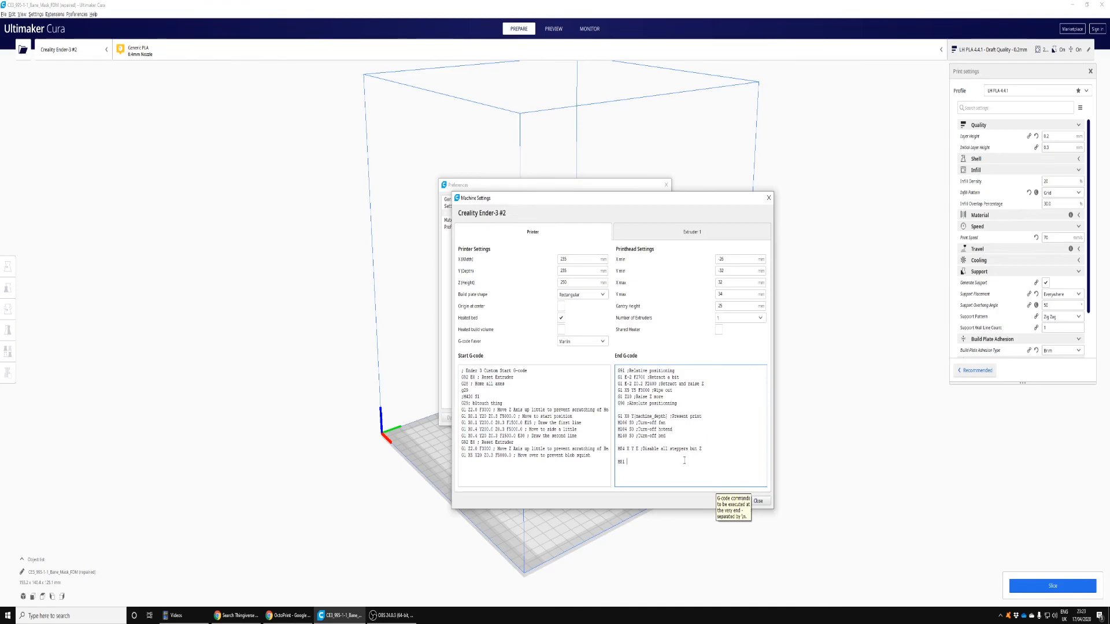
# Step: Append 'M81 192.168.1.3' to the Ender-3 #2 end G-code and close Machine Settings and Preferences
pyautogui.write('192.168.1.3')
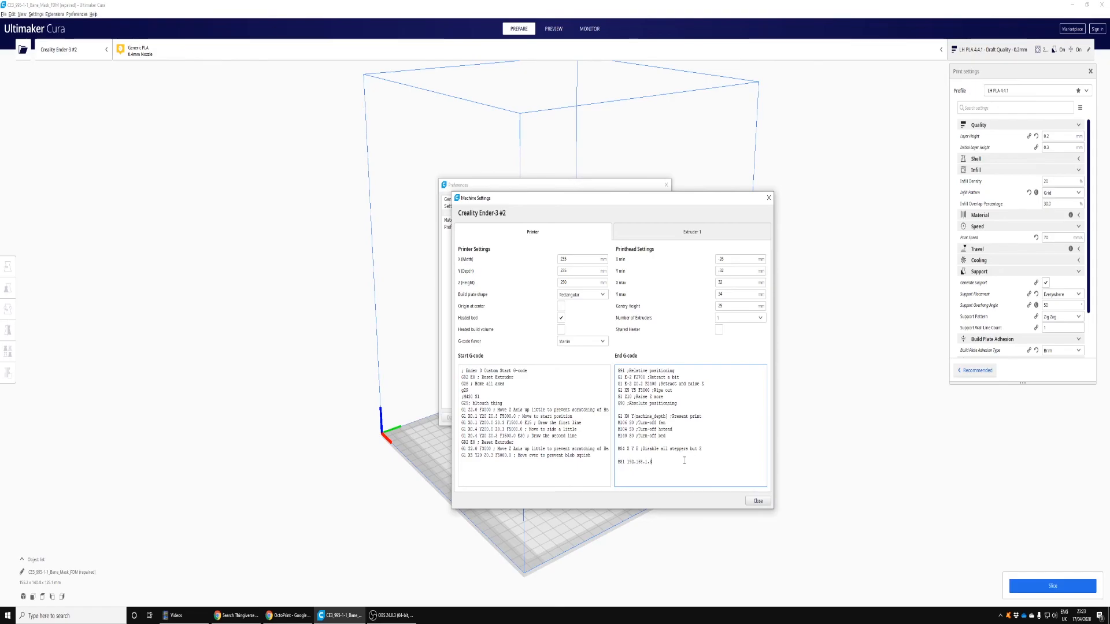
pyautogui.click(757, 500)
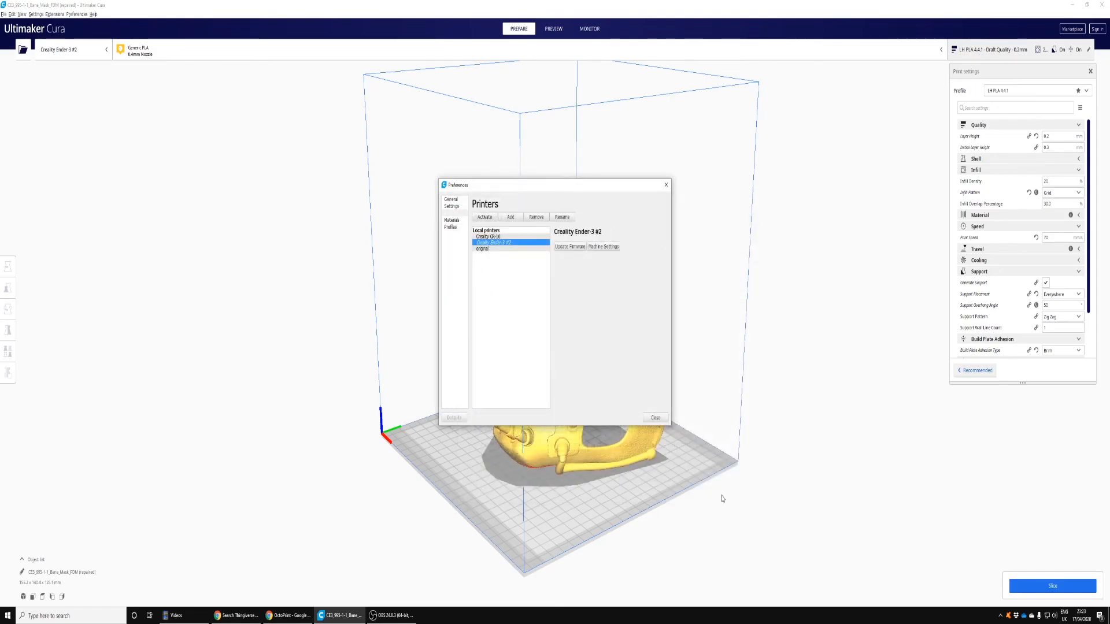
pyautogui.click(654, 418)
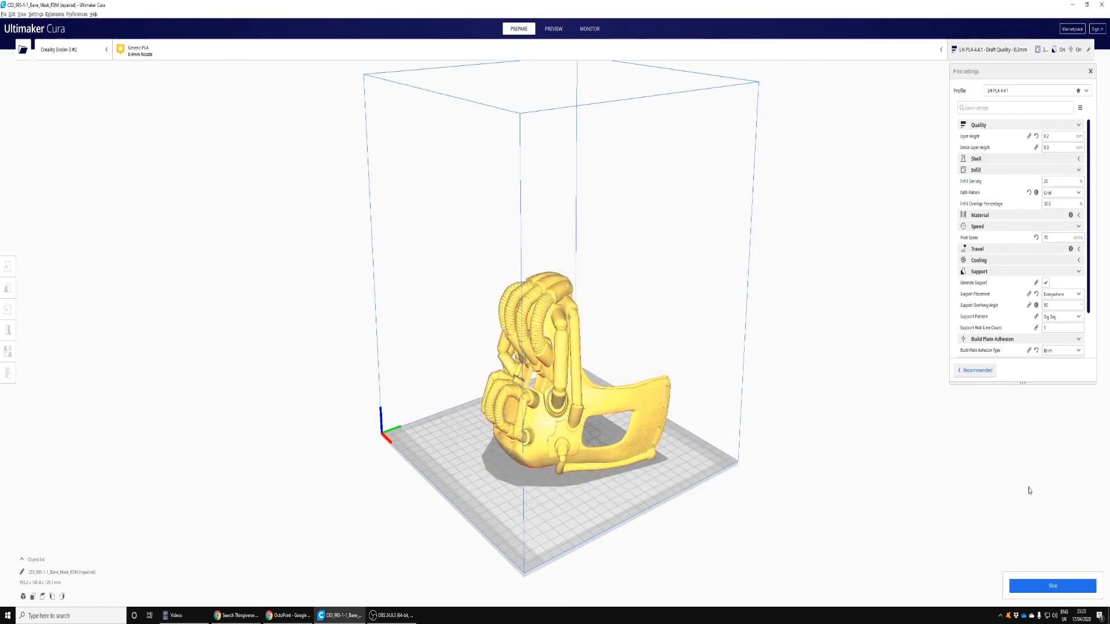